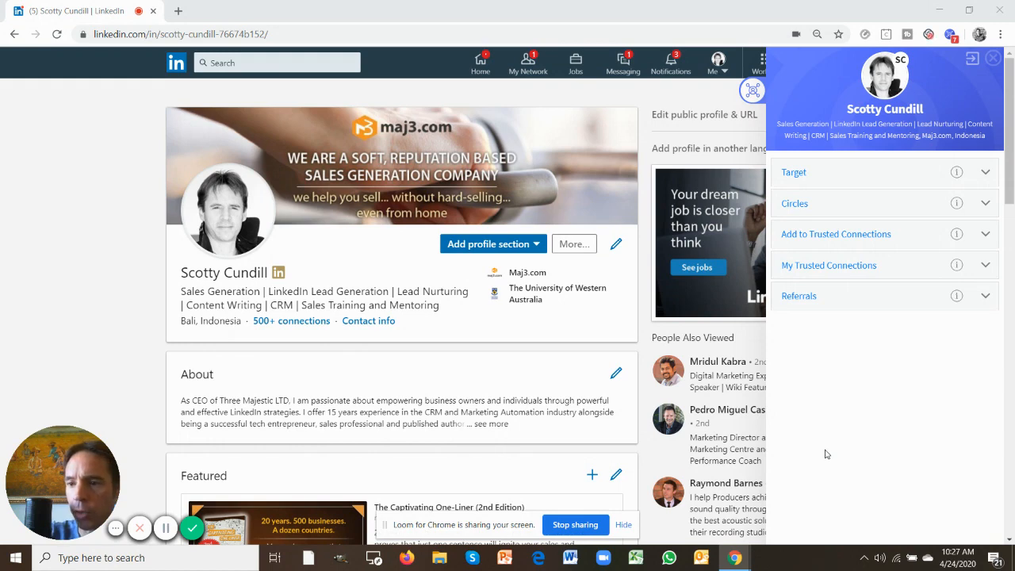
mouse_move(812, 189)
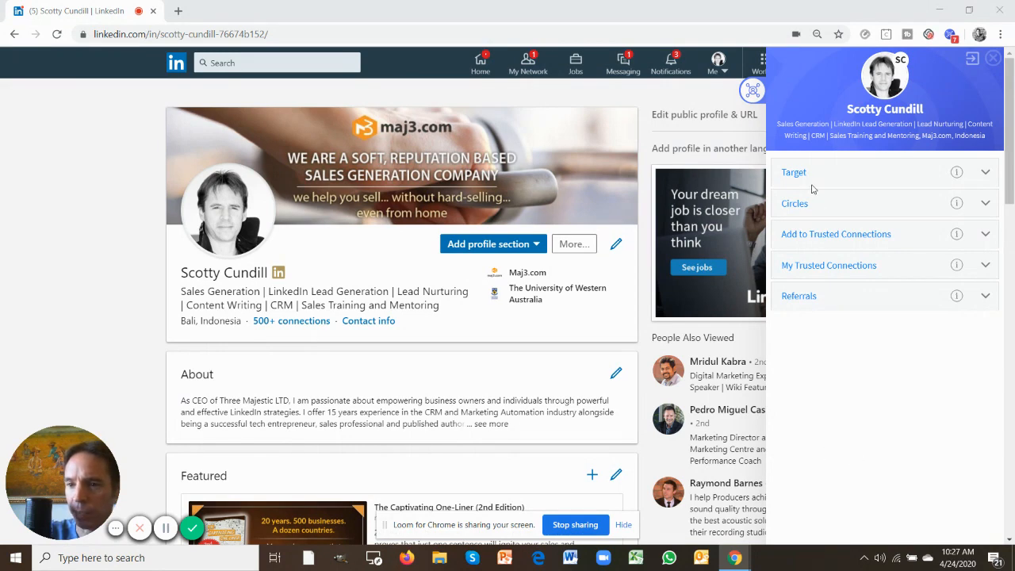
mouse_move(840, 172)
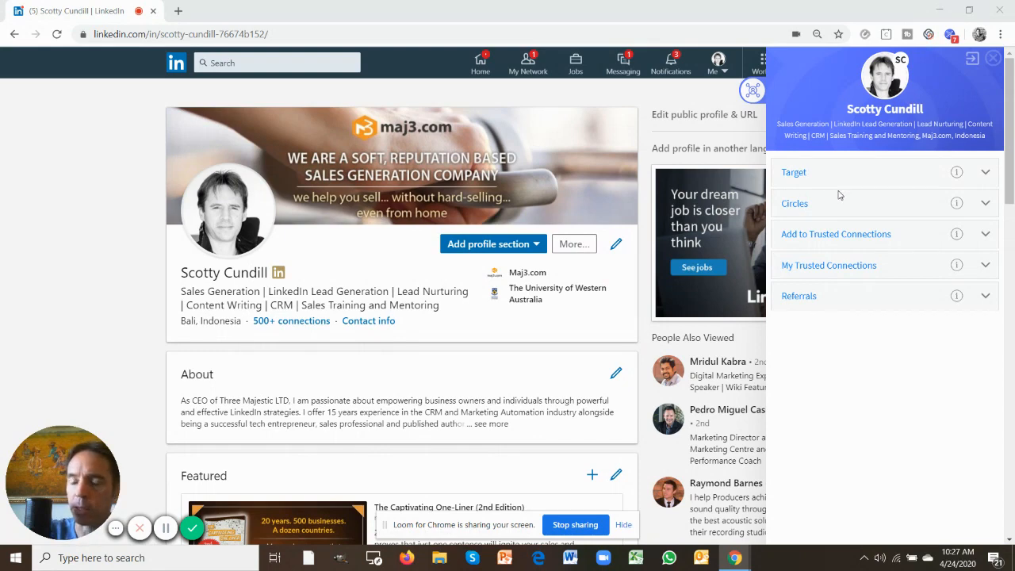
mouse_move(834, 172)
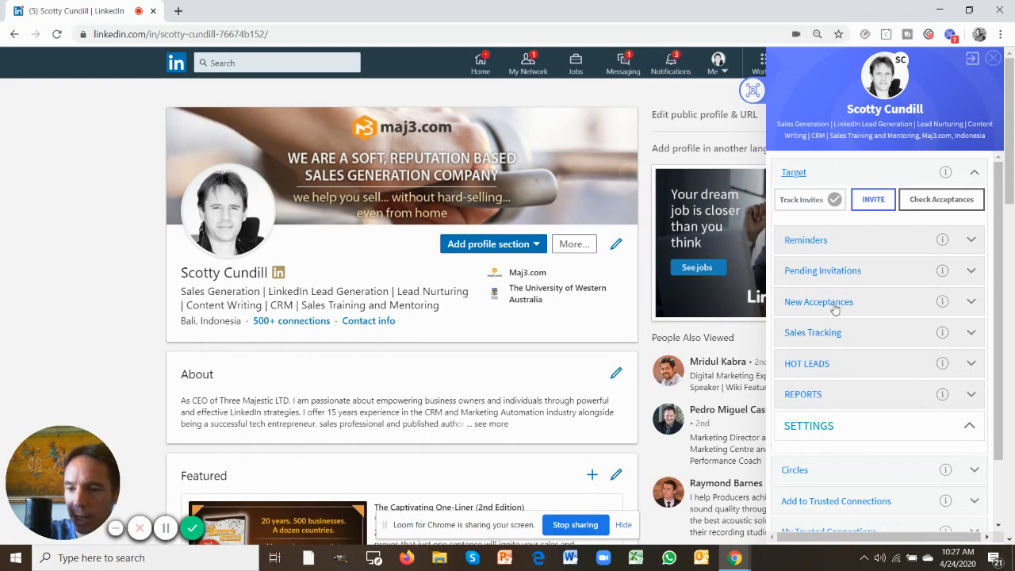
Step: Collapse the Target section so only the panel's section headings remain
click(812, 333)
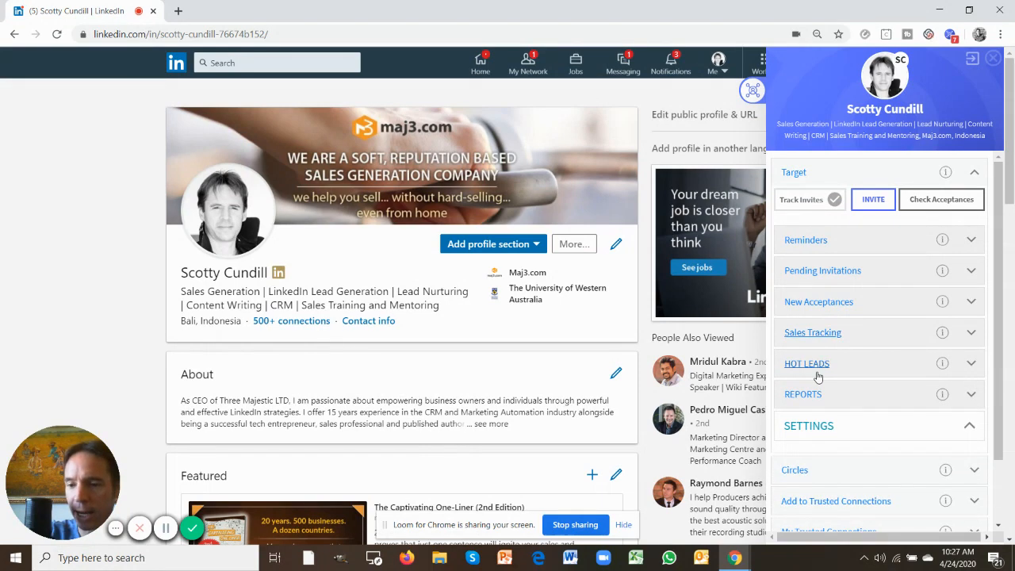
mouse_move(894, 294)
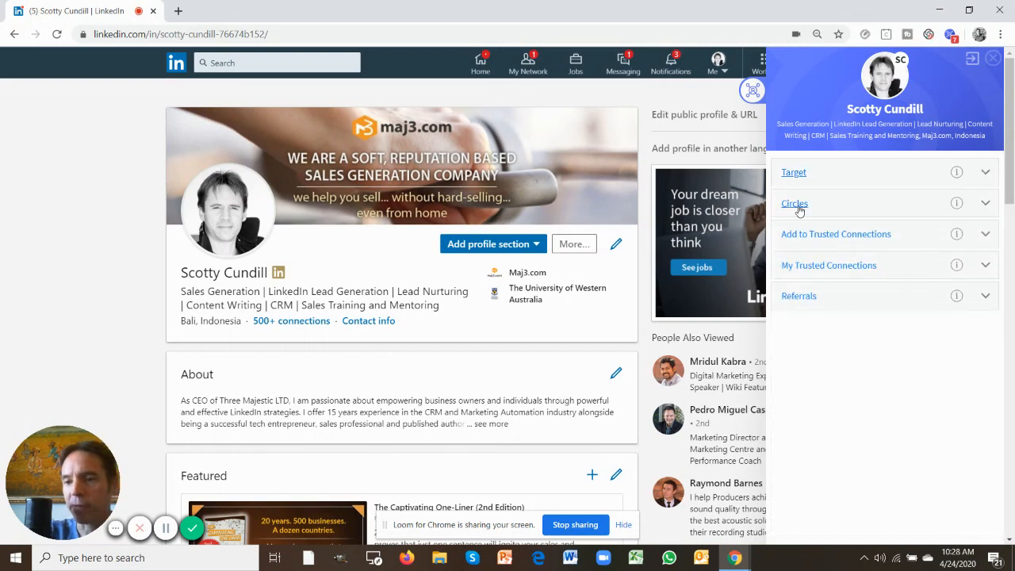
click(794, 203)
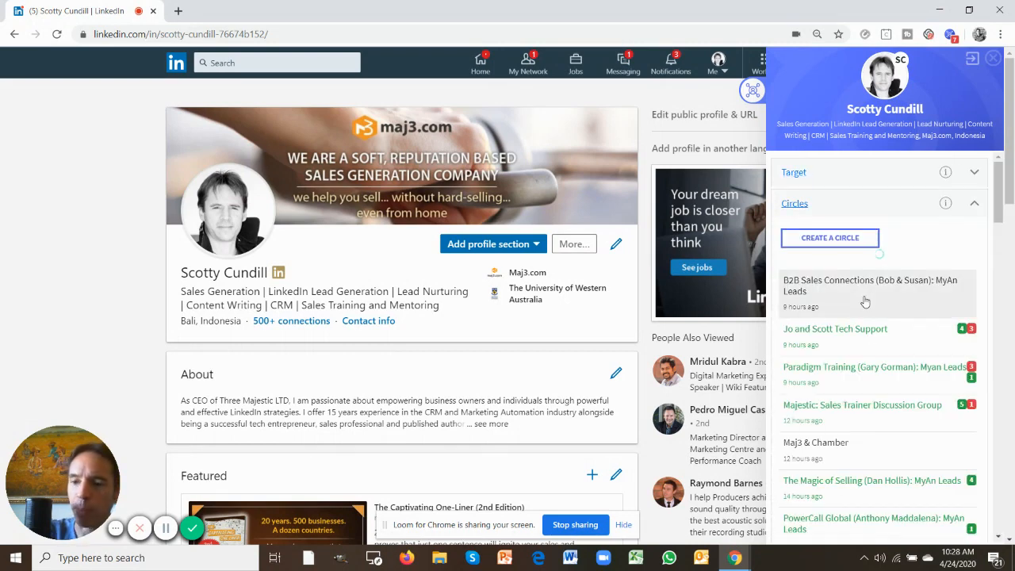
scroll(down, 3)
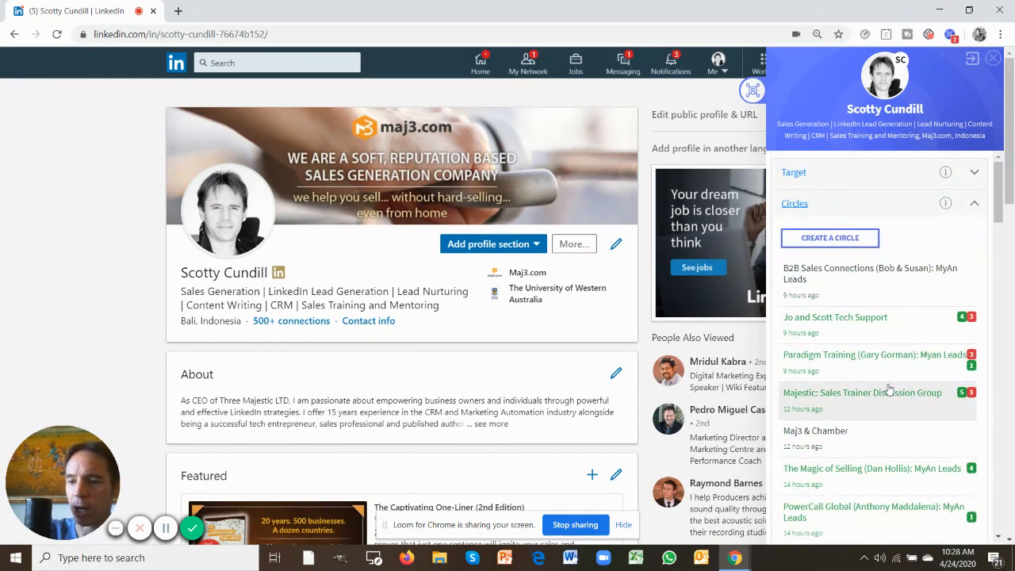
scroll(down, 3)
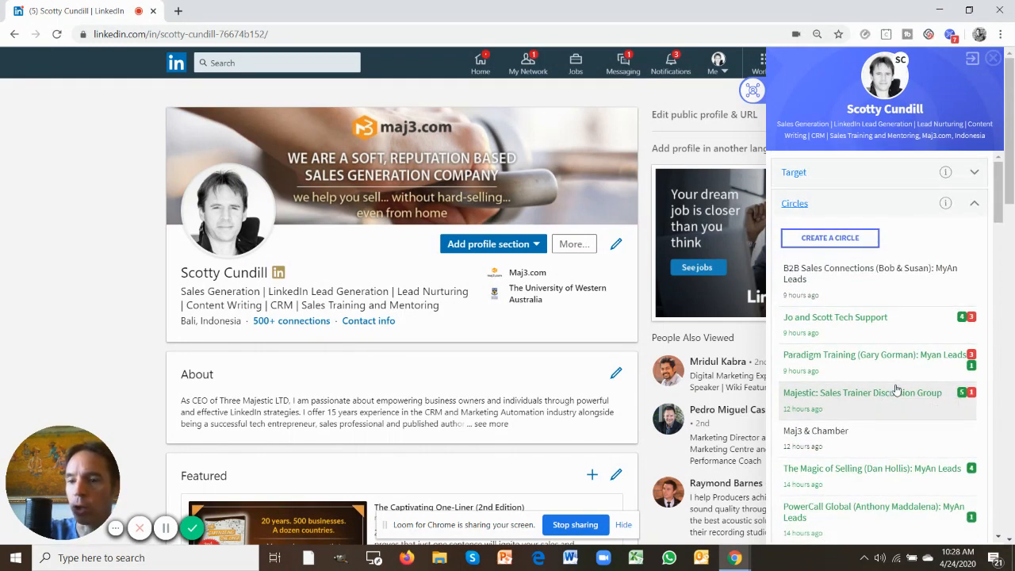
mouse_move(895, 390)
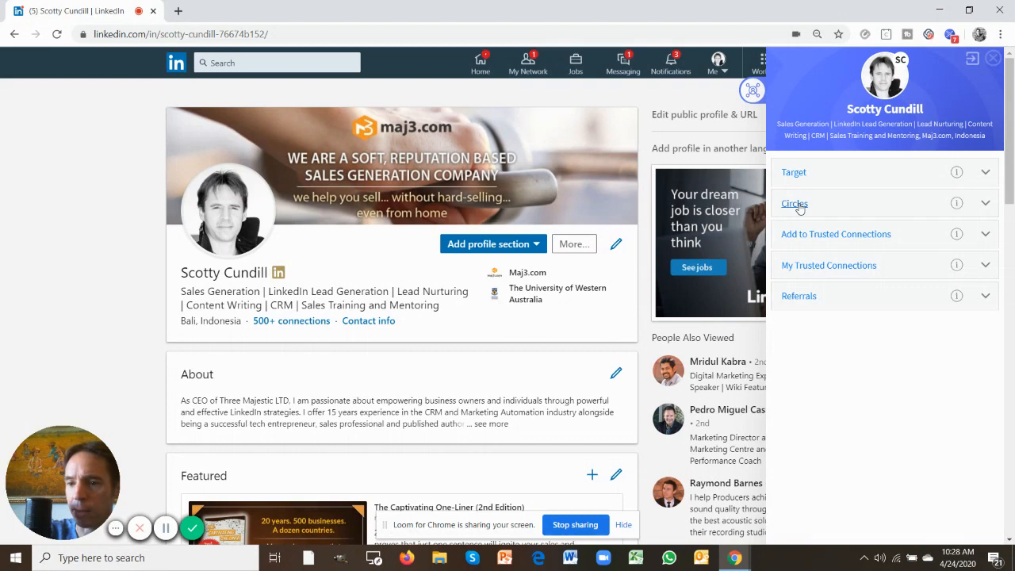
mouse_move(836, 234)
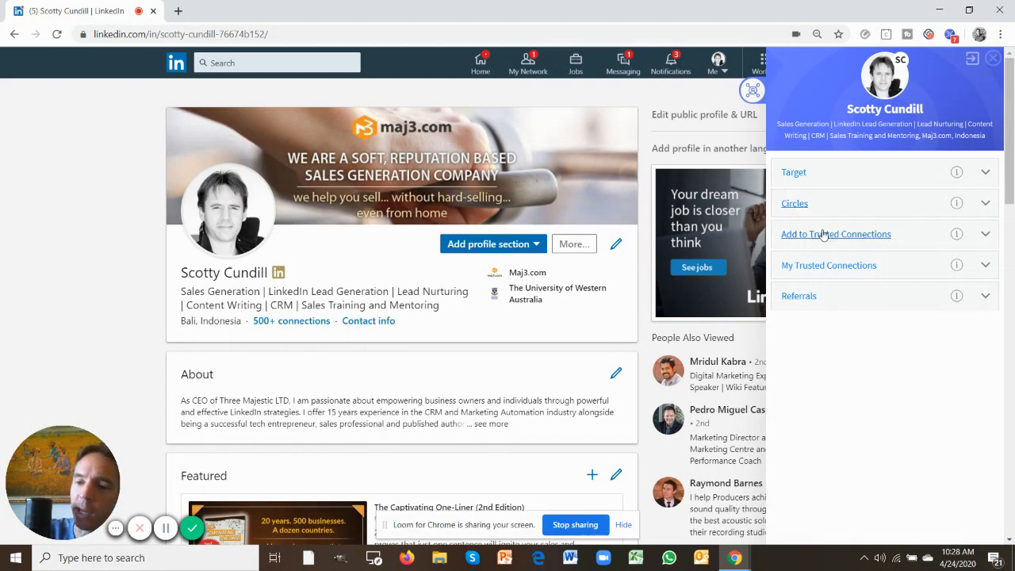
mouse_move(926, 269)
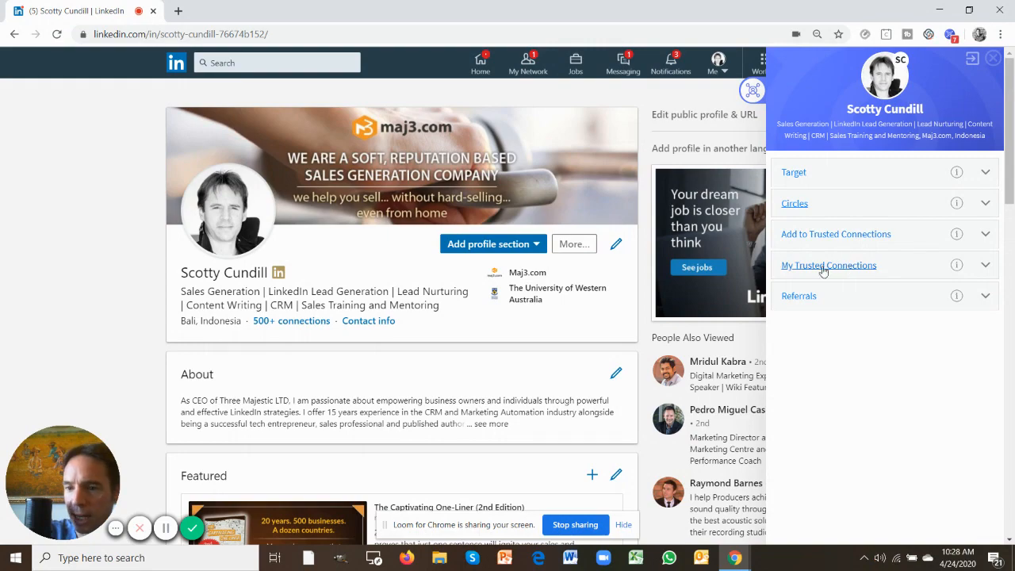
click(828, 265)
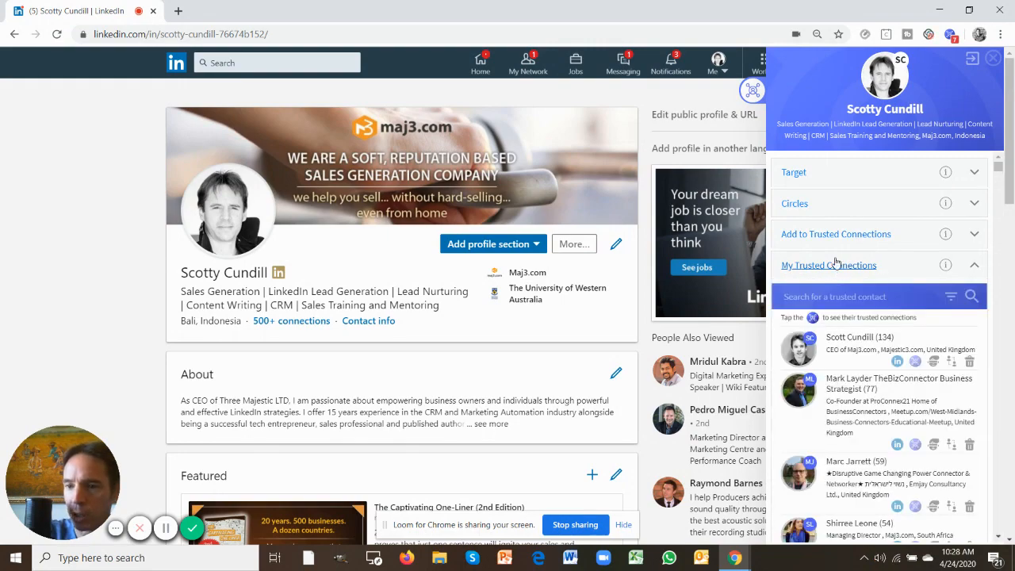
scroll(down, 3)
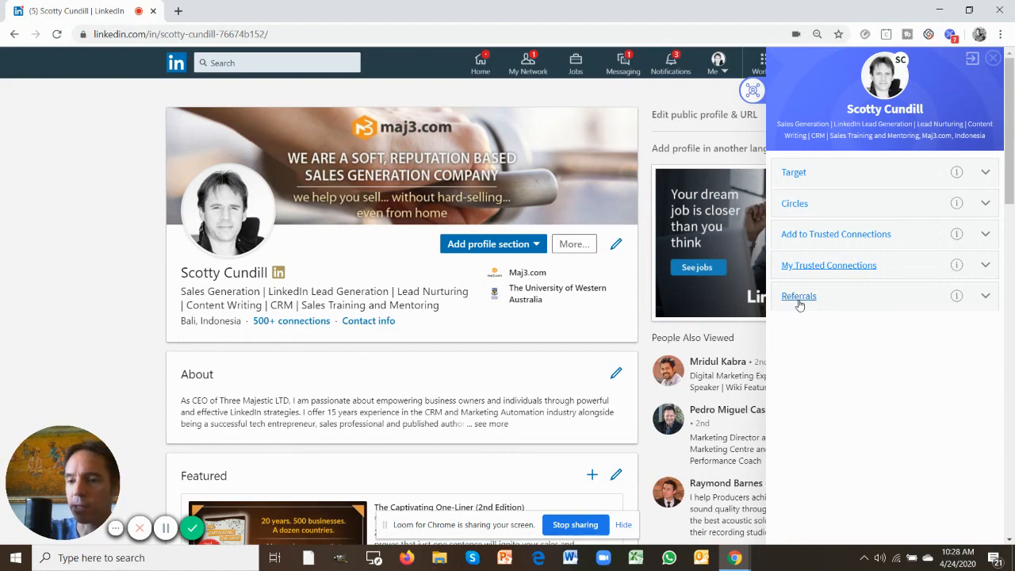
click(799, 297)
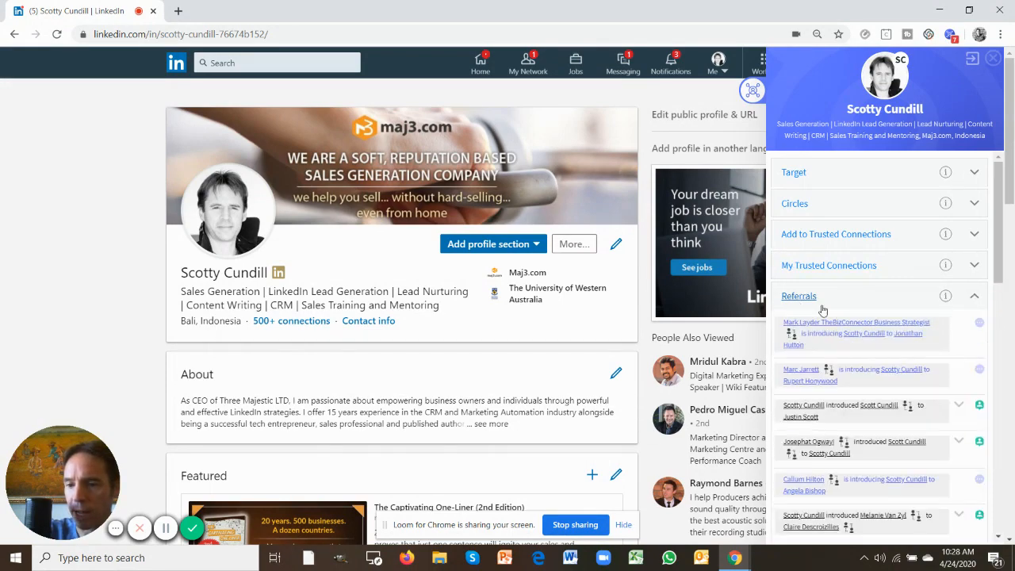
scroll(down, 3)
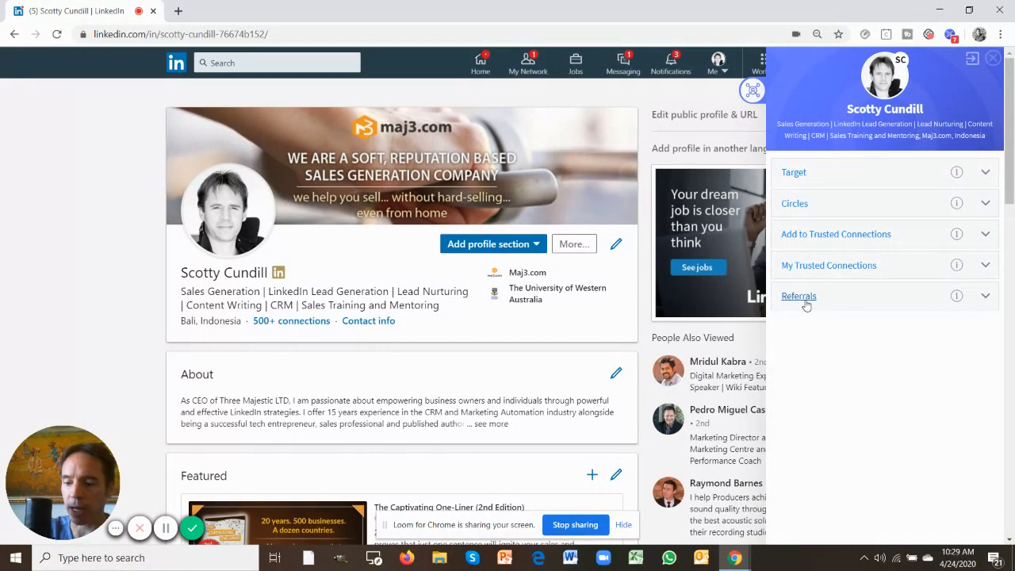
mouse_move(956, 171)
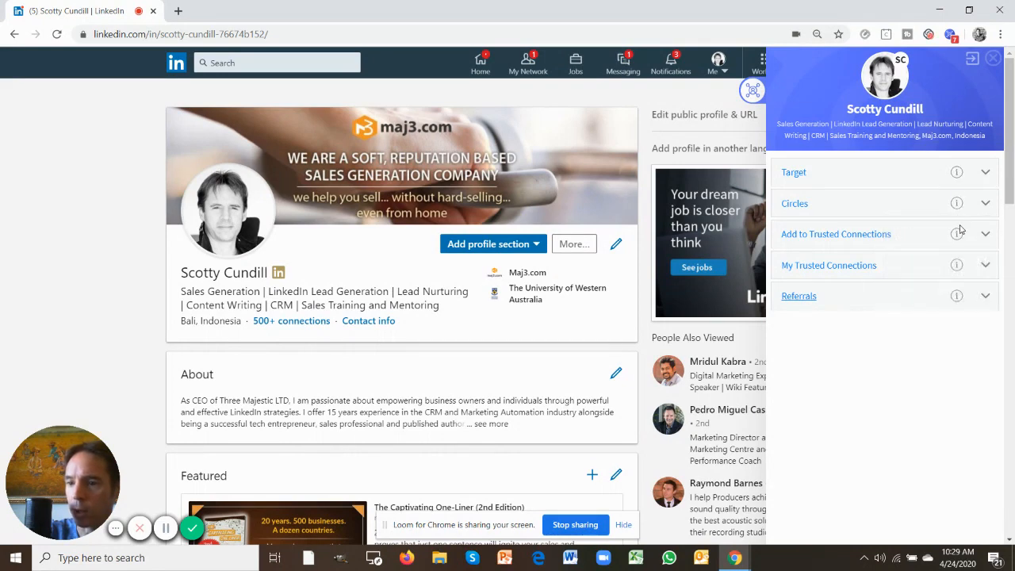
mouse_move(853, 386)
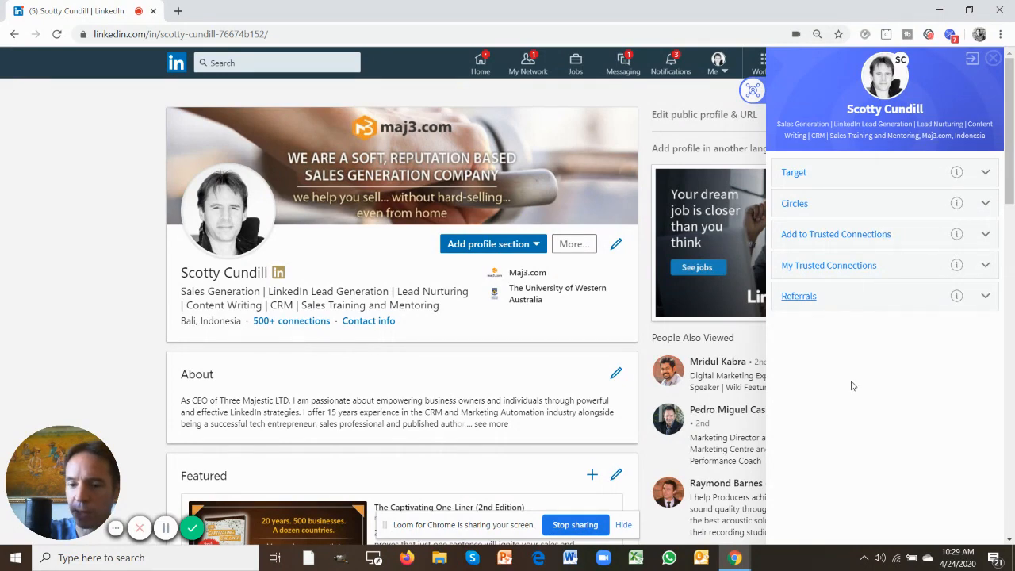